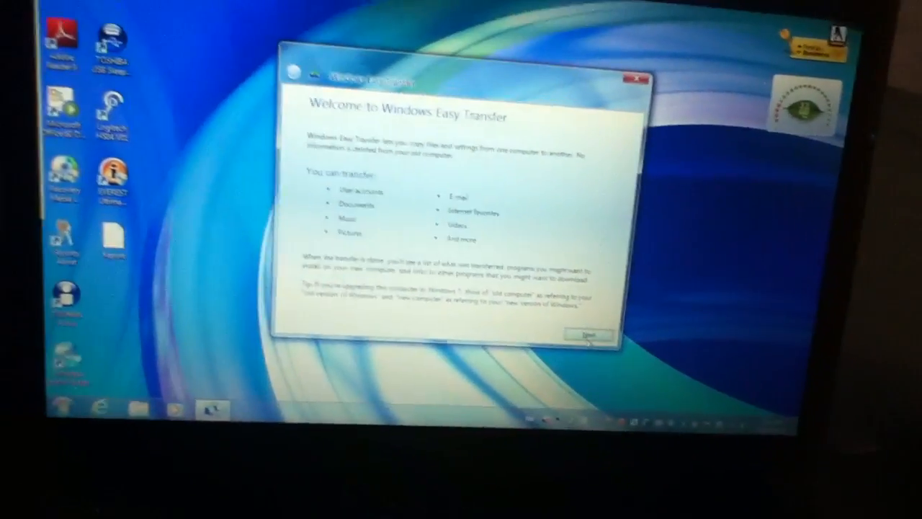
- Move past the welcome page and mark the old computer as running Windows 7
click(588, 335)
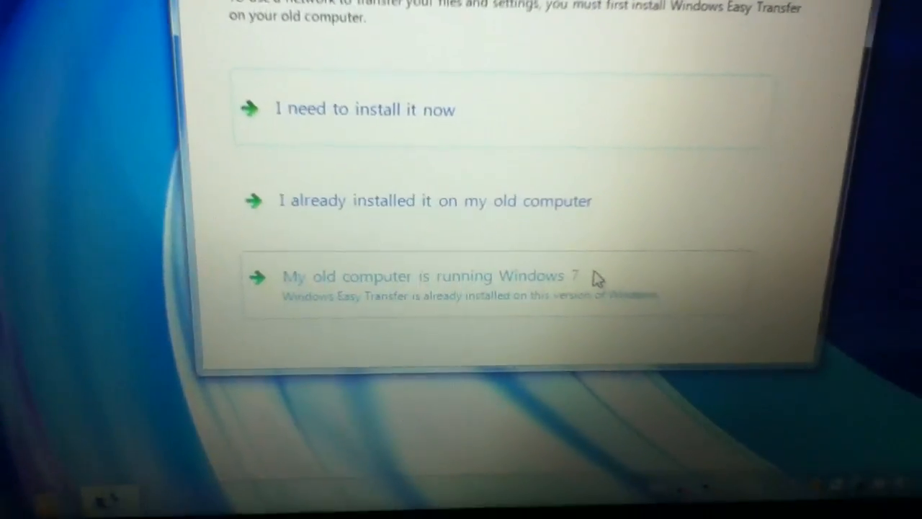
click(432, 277)
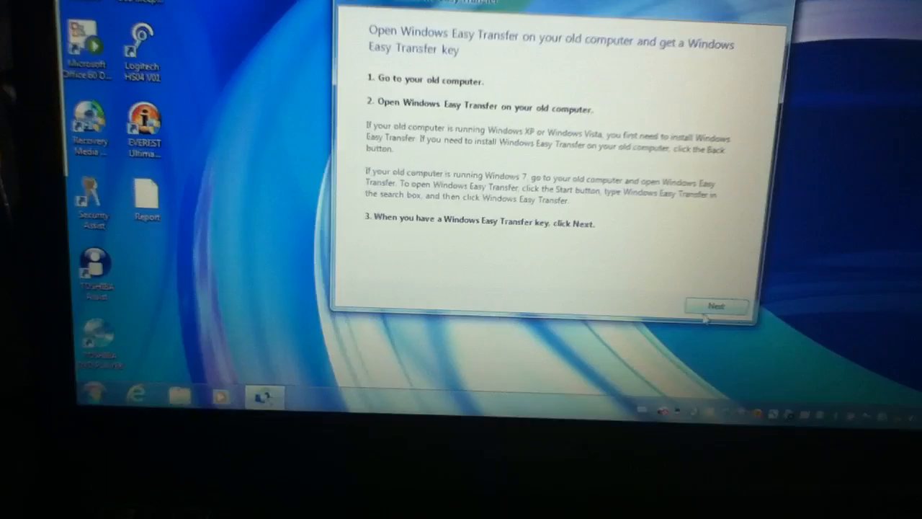
- Enter the old computer's transfer key and start connecting over the network
click(716, 306)
text(857451)
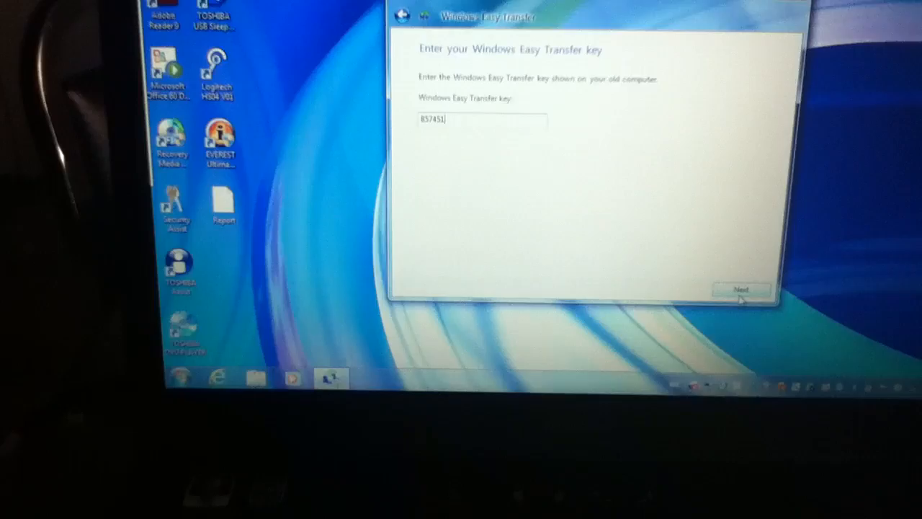
click(740, 288)
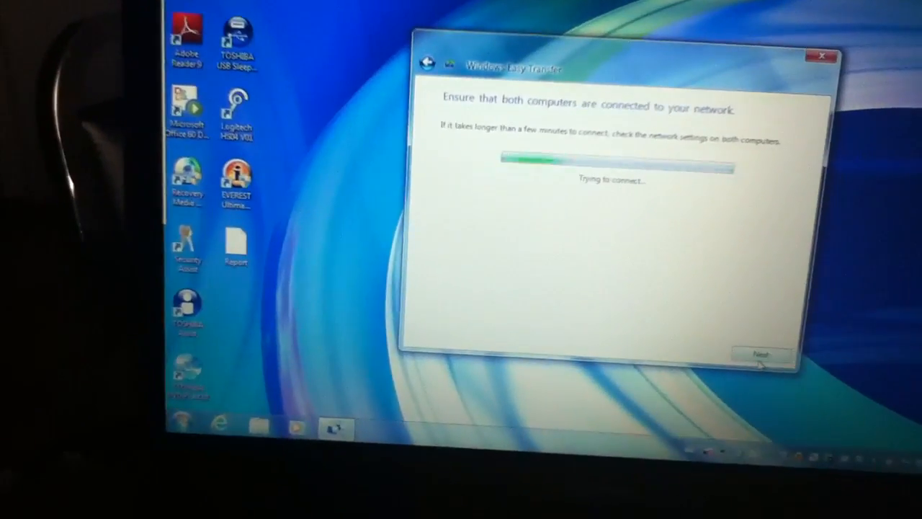